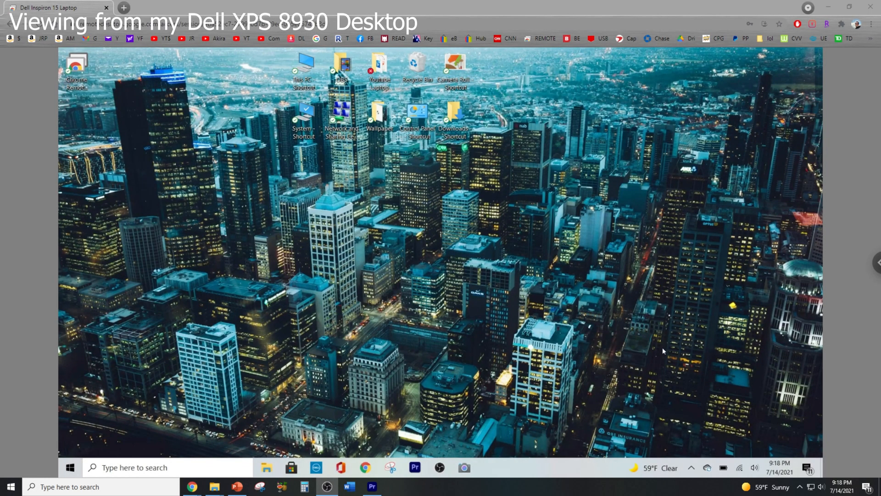
{"action": "mouse_move", "coordinate": [638, 330]}
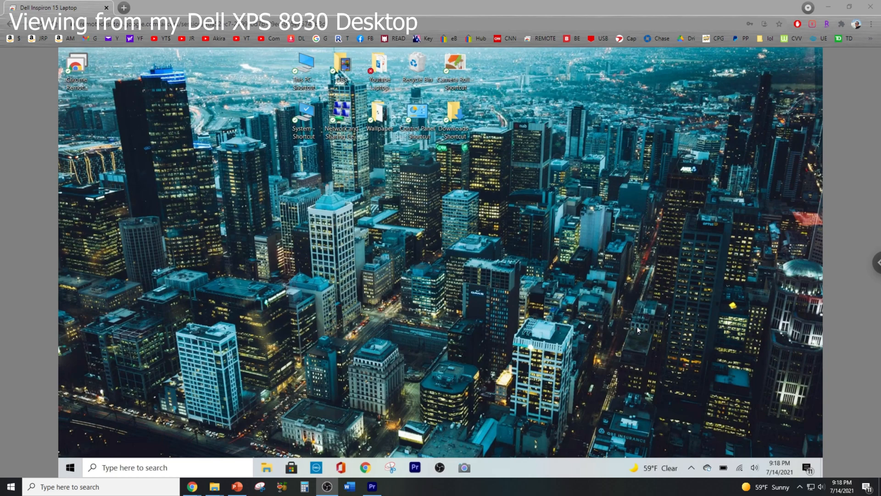
- Adjust the remote session display to match the window, then scale it to fit
{"action": "left_click", "coordinate": [874, 262]}
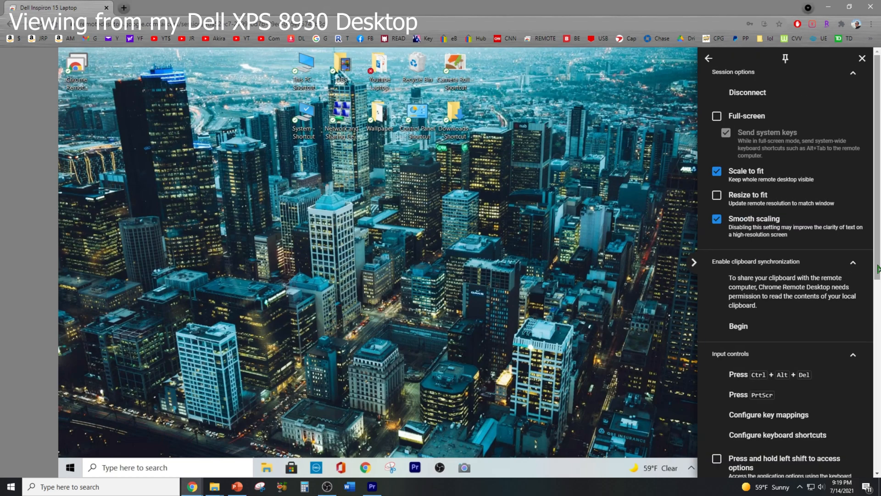
{"action": "mouse_move", "coordinate": [776, 111]}
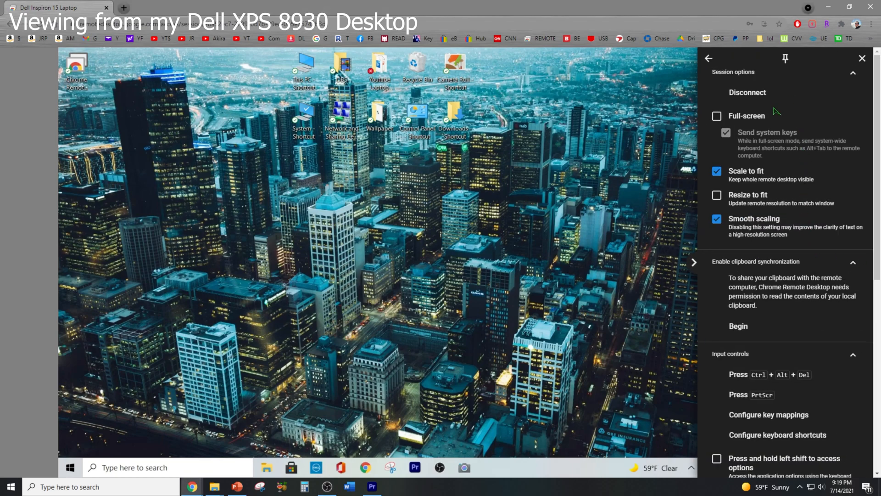
{"action": "left_click", "coordinate": [717, 115]}
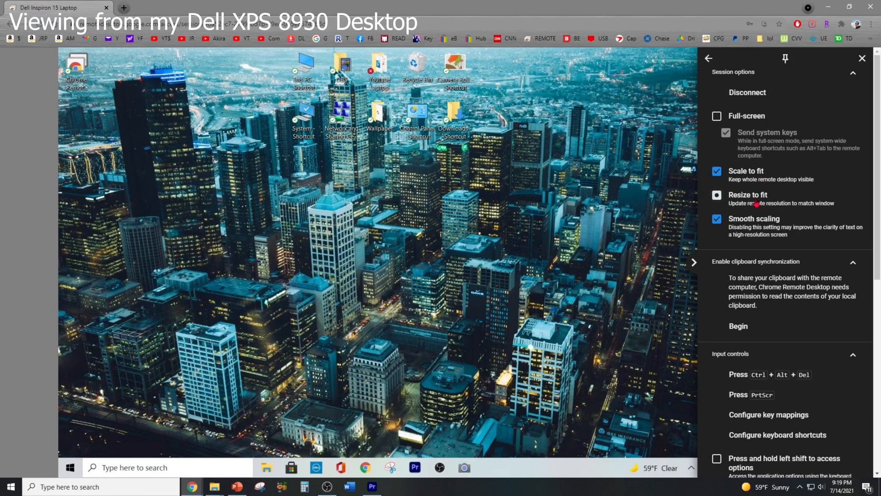
{"action": "left_click", "coordinate": [718, 195]}
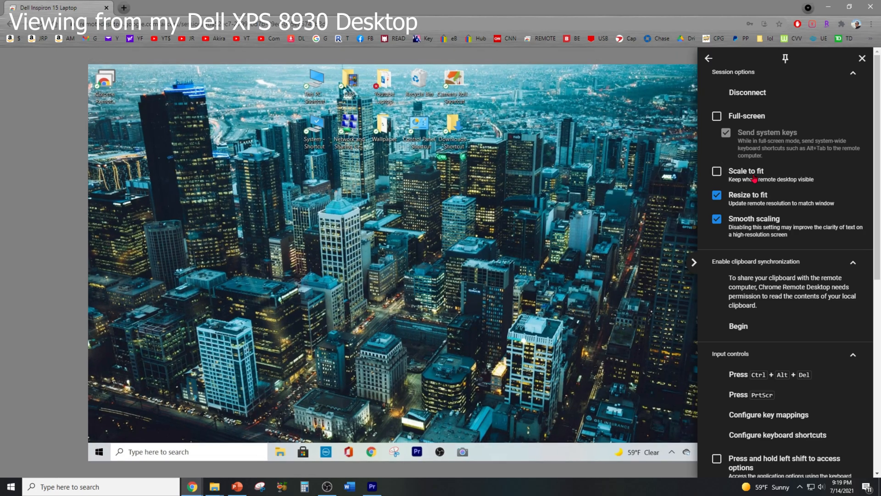
{"action": "left_click", "coordinate": [717, 171]}
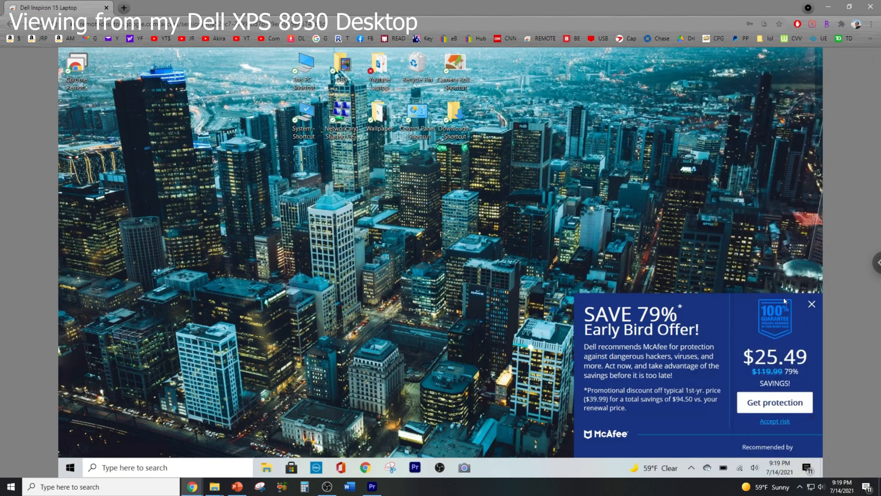
{"action": "mouse_move", "coordinate": [821, 308]}
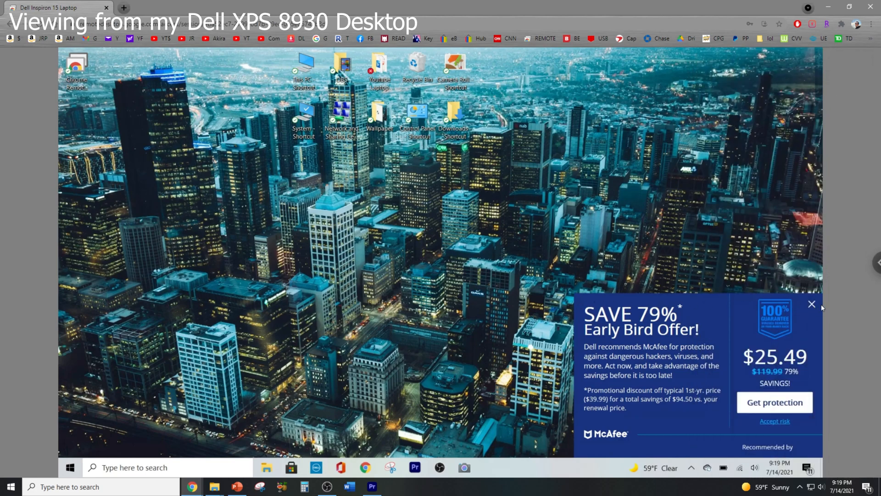
- Dismiss the McAfee offer, briefly open and close the news page, and launch Premiere Pro
{"action": "left_click", "coordinate": [811, 304]}
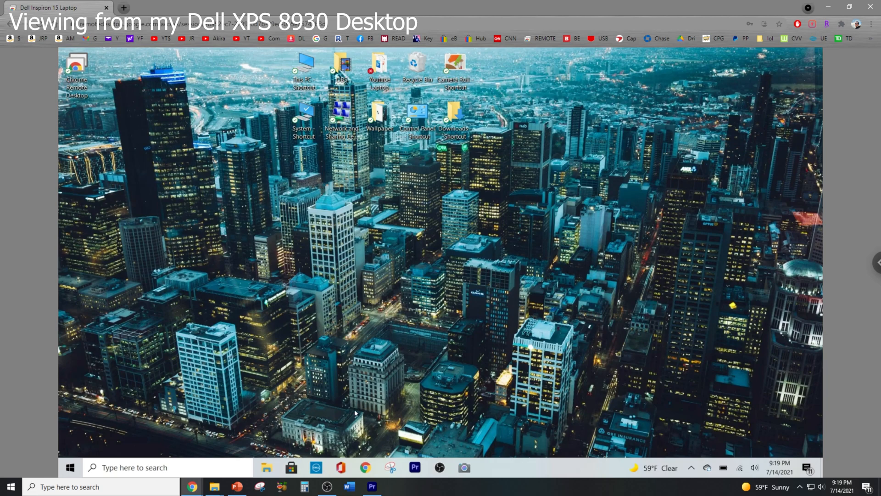
{"action": "left_click", "coordinate": [365, 467]}
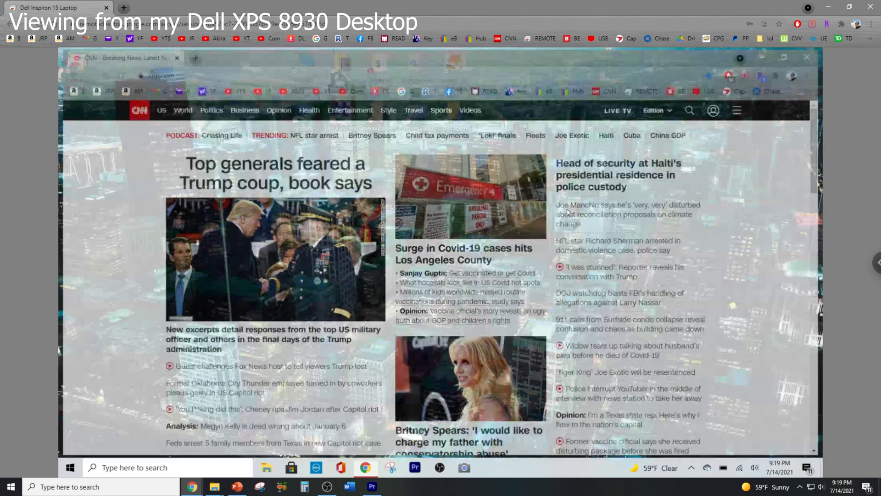
{"action": "left_click", "coordinate": [806, 58]}
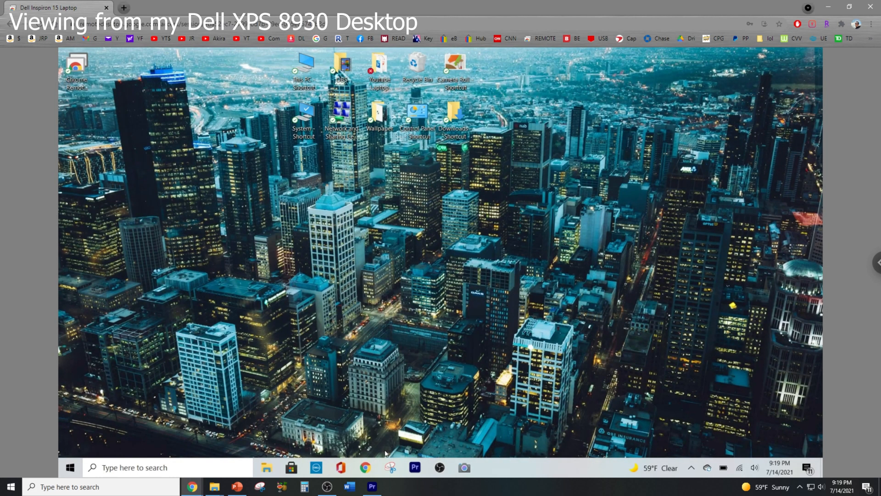
{"action": "mouse_move", "coordinate": [468, 450]}
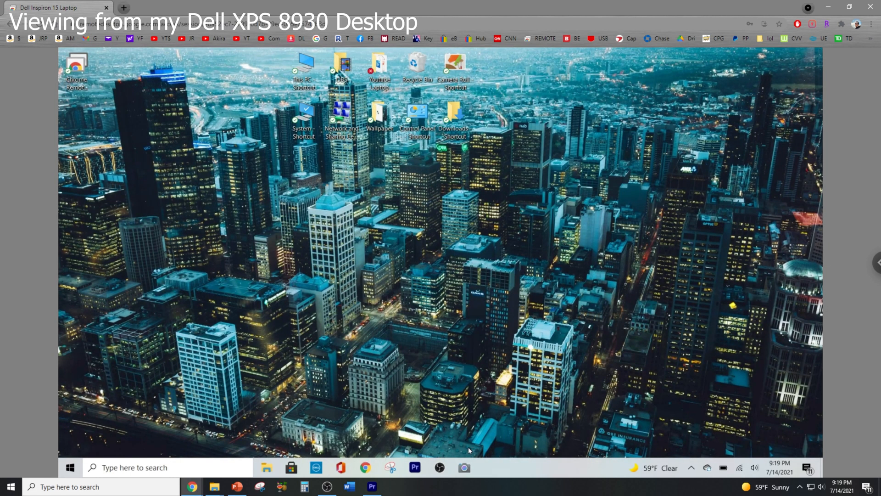
{"action": "mouse_move", "coordinate": [468, 310]}
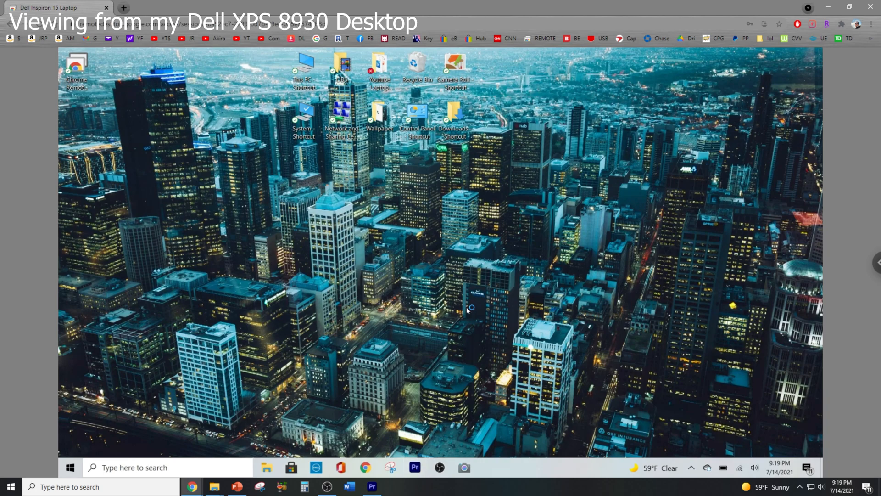
{"action": "left_click", "coordinate": [414, 467]}
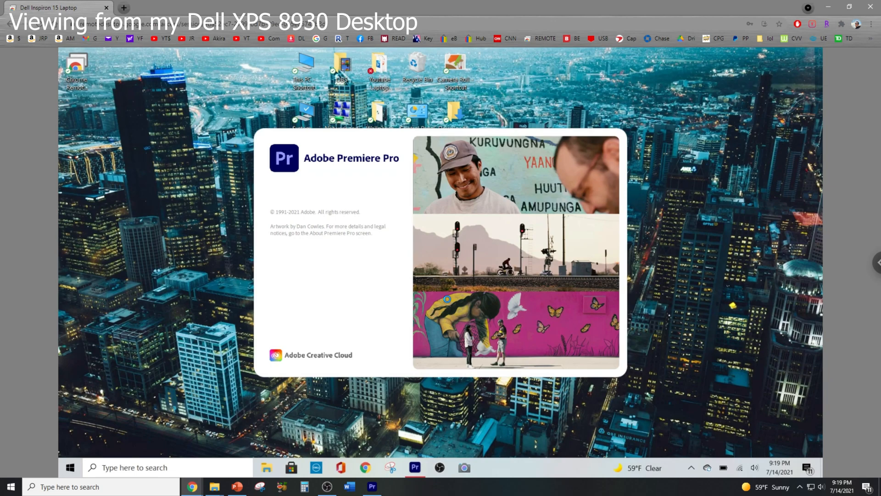
{"action": "mouse_move", "coordinate": [588, 270]}
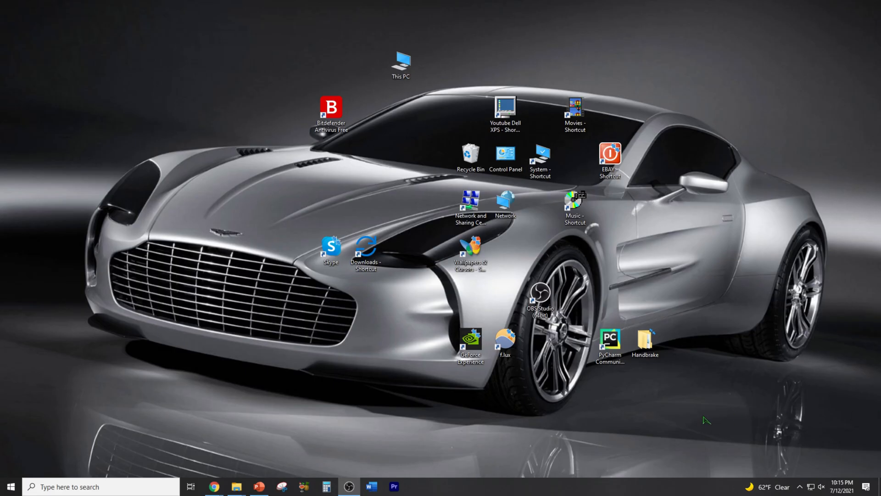
{"action": "mouse_move", "coordinate": [708, 421]}
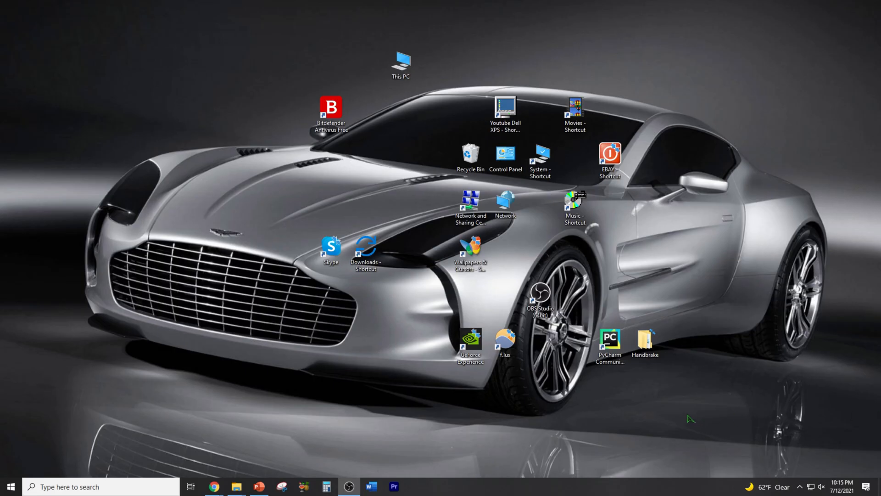
{"action": "mouse_move", "coordinate": [348, 413]}
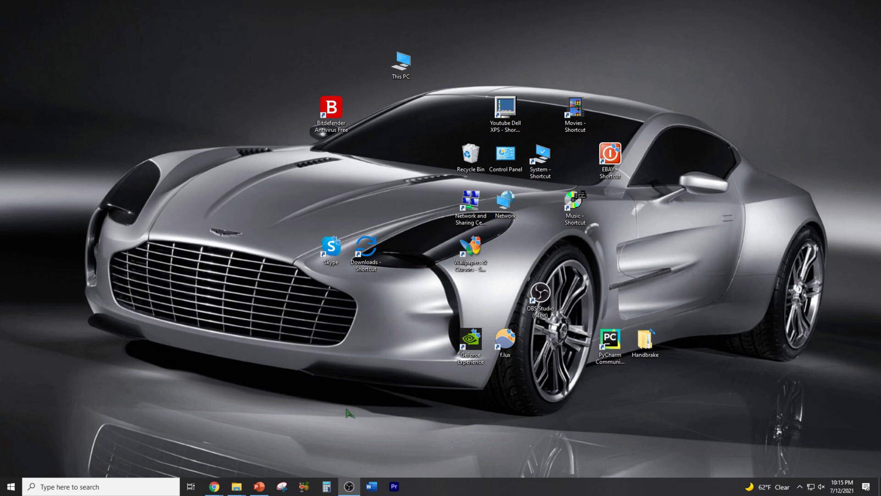
{"action": "mouse_move", "coordinate": [294, 425]}
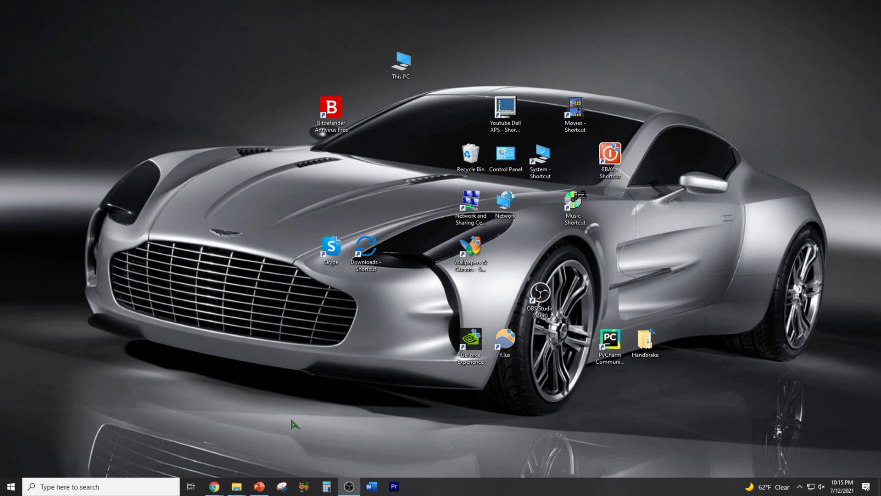
{"action": "mouse_move", "coordinate": [281, 415]}
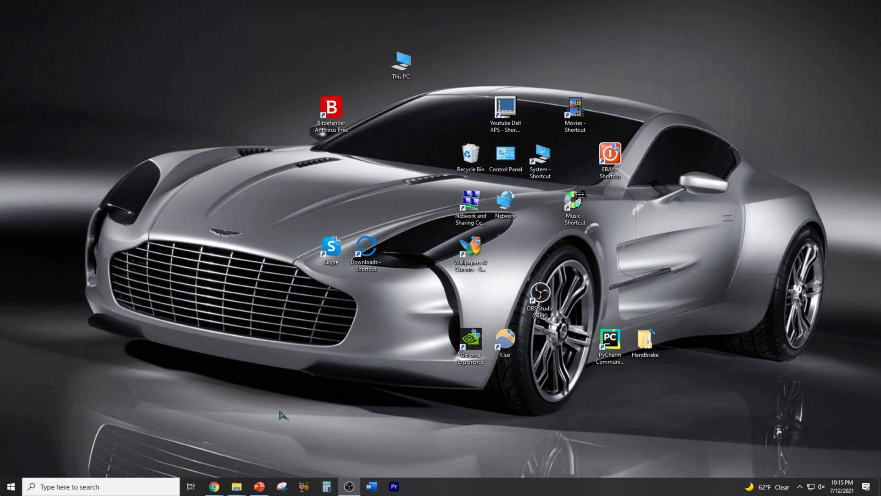
{"action": "mouse_move", "coordinate": [175, 457]}
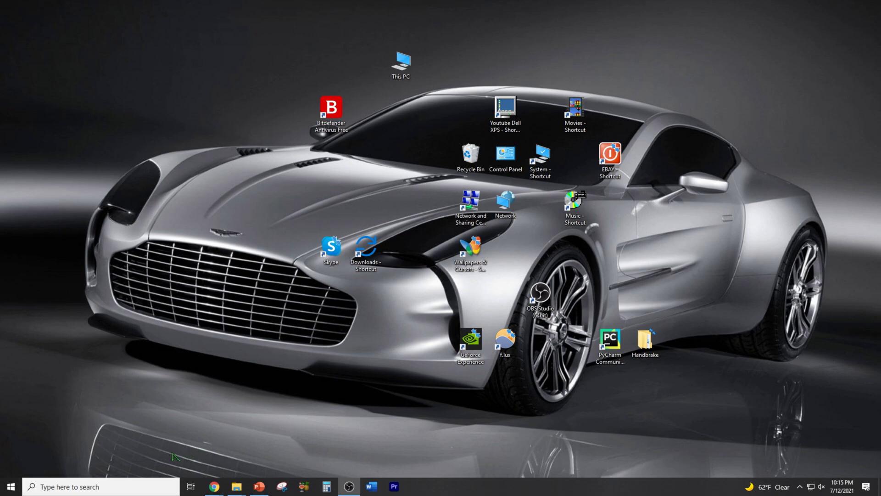
- Search the laptop for 'network' to find Settings
{"action": "left_click", "coordinate": [101, 486]}
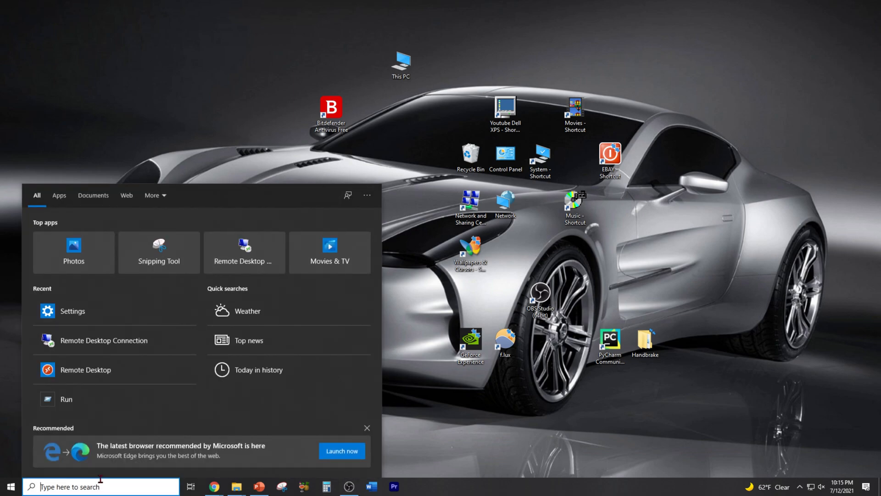
{"action": "type", "text": "network"}
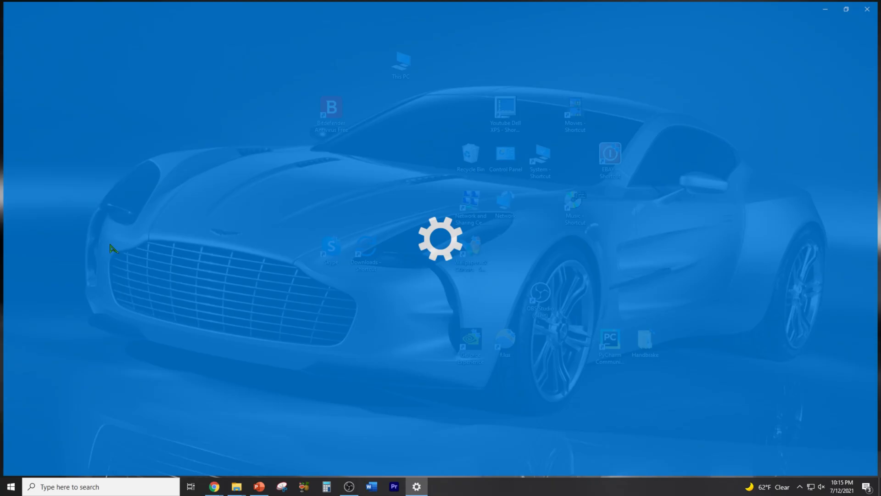
- View the Ethernet connection's properties and IPv4 address under Network & Internet
{"action": "left_click", "coordinate": [416, 486]}
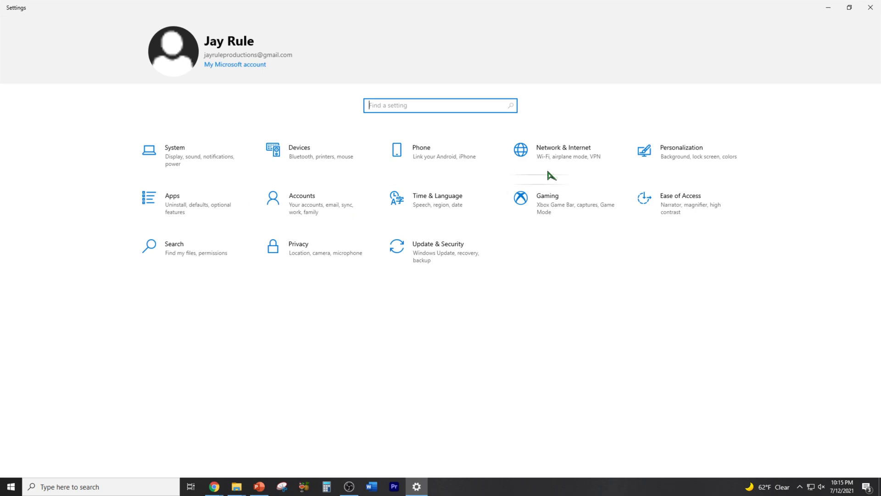
{"action": "left_click", "coordinate": [563, 147]}
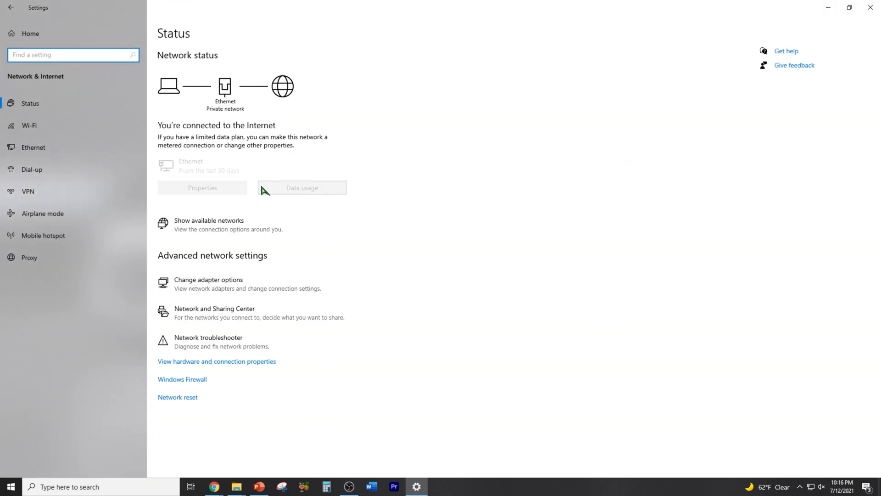
{"action": "mouse_move", "coordinate": [224, 195]}
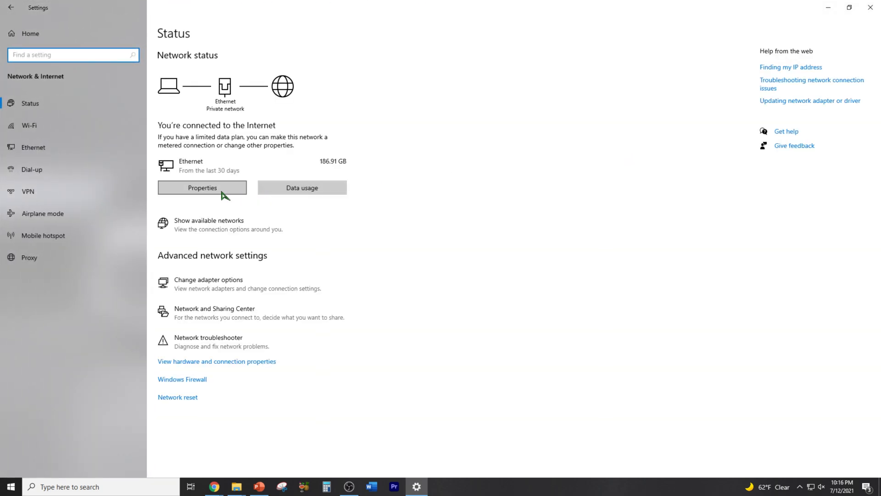
{"action": "left_click", "coordinate": [201, 187]}
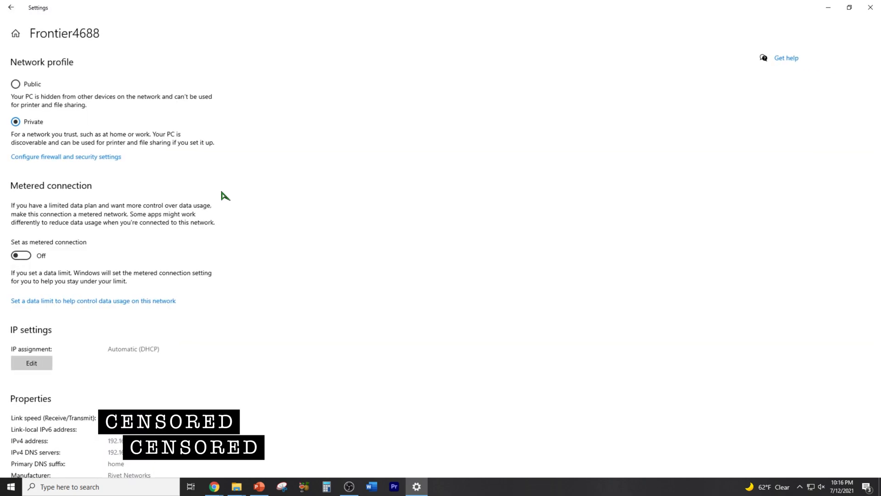
{"action": "mouse_move", "coordinate": [176, 402]}
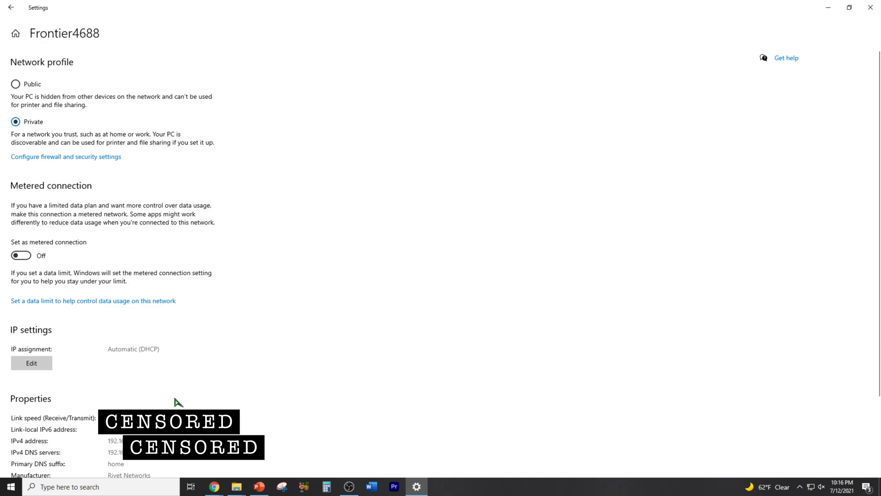
{"action": "mouse_move", "coordinate": [108, 446]}
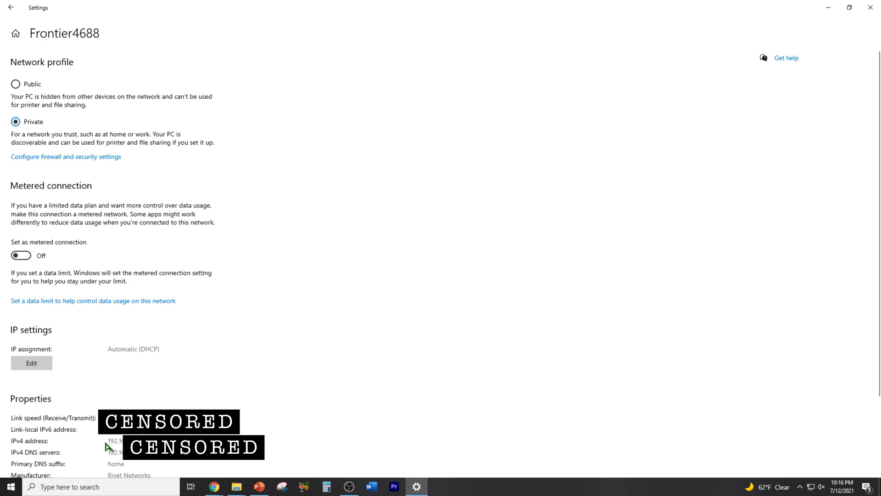
{"action": "mouse_move", "coordinate": [110, 444]}
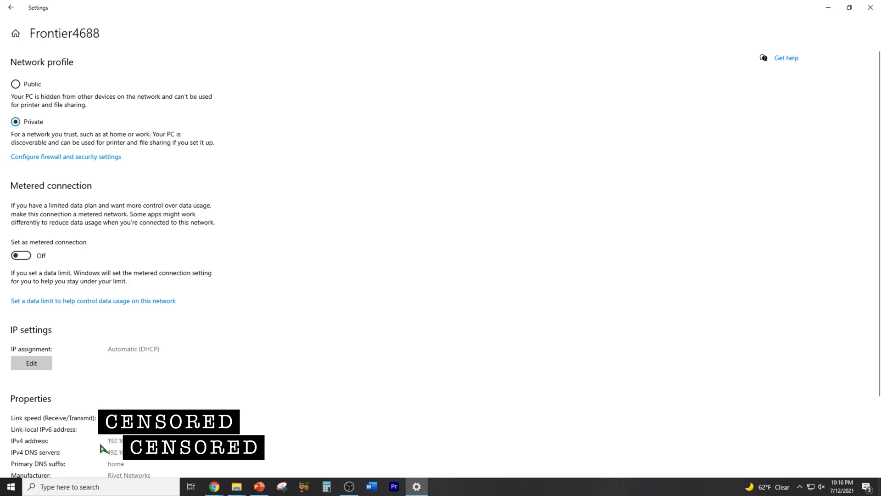
{"action": "mouse_move", "coordinate": [92, 408]}
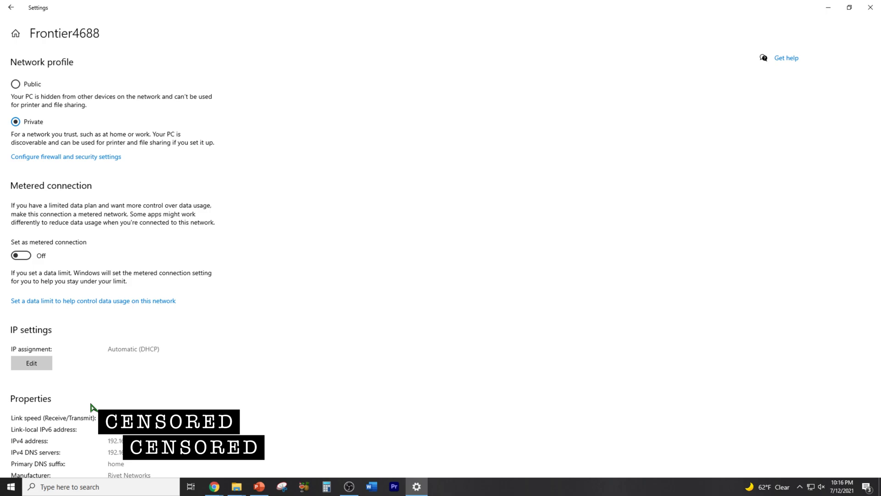
{"action": "left_click", "coordinate": [236, 487]}
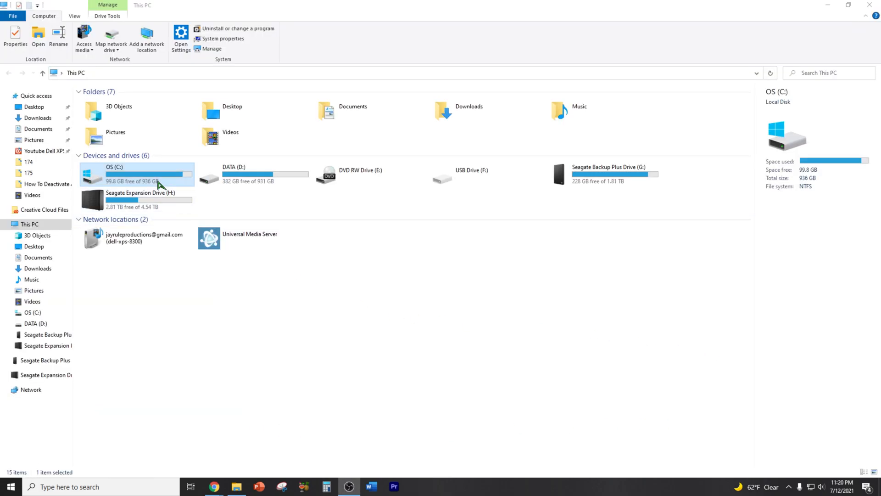
- Share the entire OS (C:) drive as 'C' through Advanced Sharing
{"action": "right_click", "coordinate": [160, 181]}
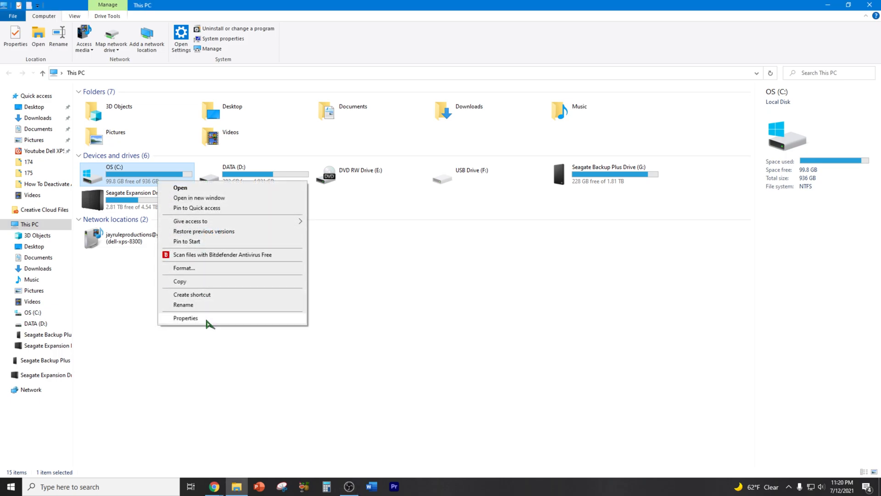
{"action": "left_click", "coordinate": [185, 318]}
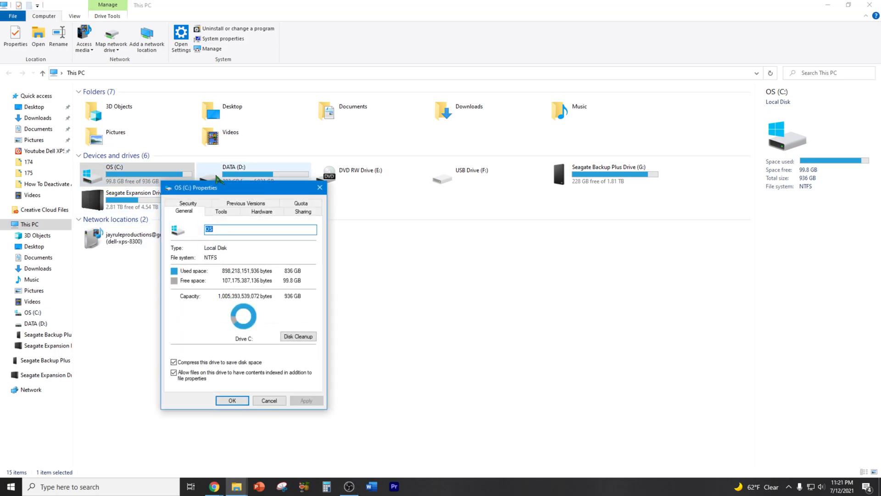
{"action": "mouse_move", "coordinate": [300, 230]}
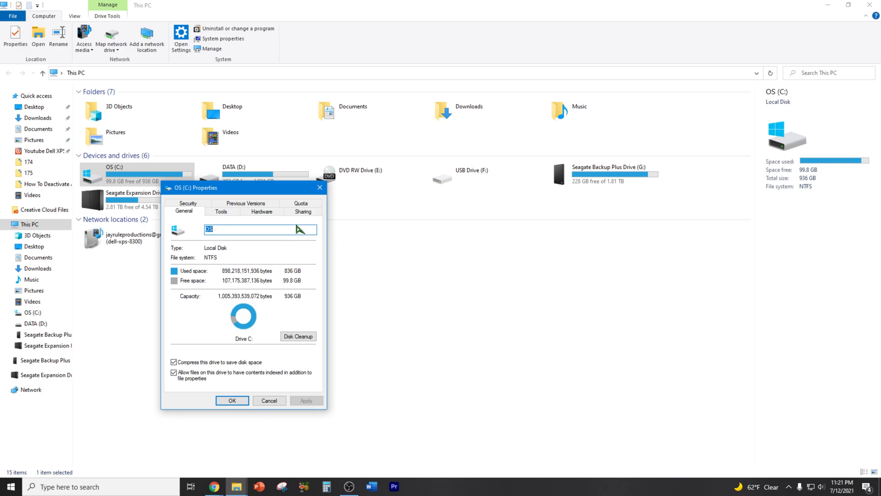
{"action": "left_click", "coordinate": [303, 210]}
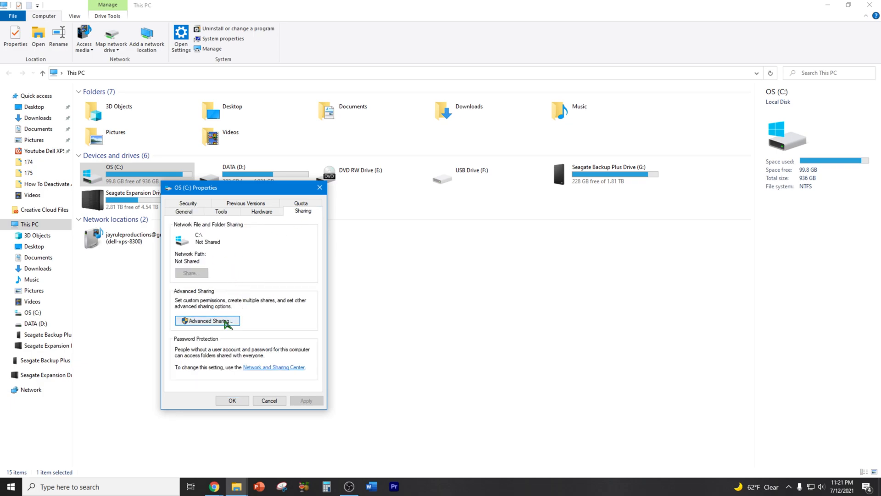
{"action": "left_click", "coordinate": [207, 320]}
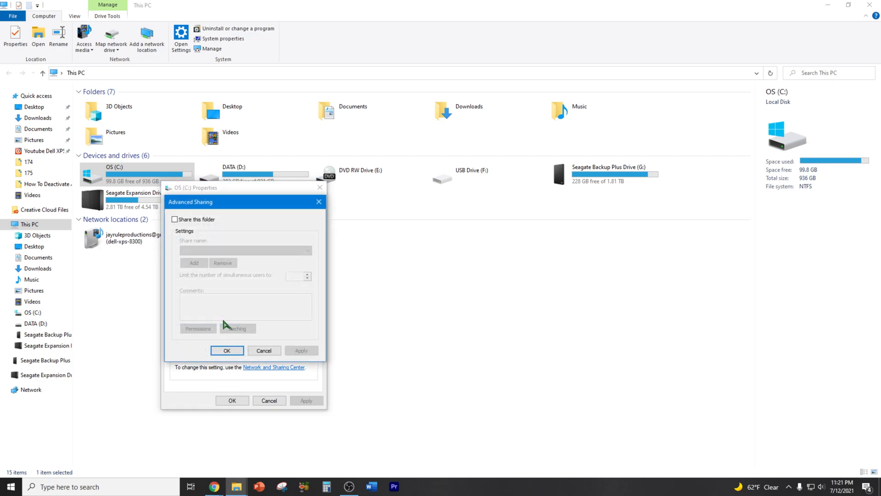
{"action": "left_click", "coordinate": [175, 219]}
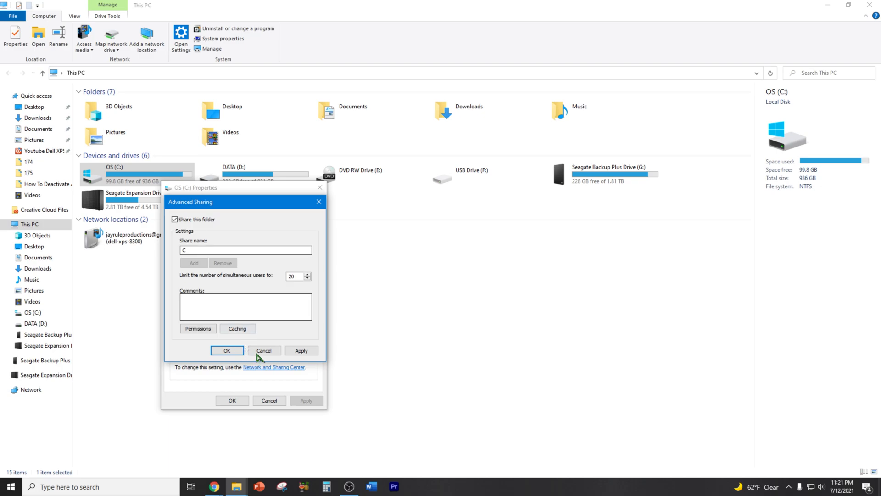
{"action": "left_click", "coordinate": [227, 350]}
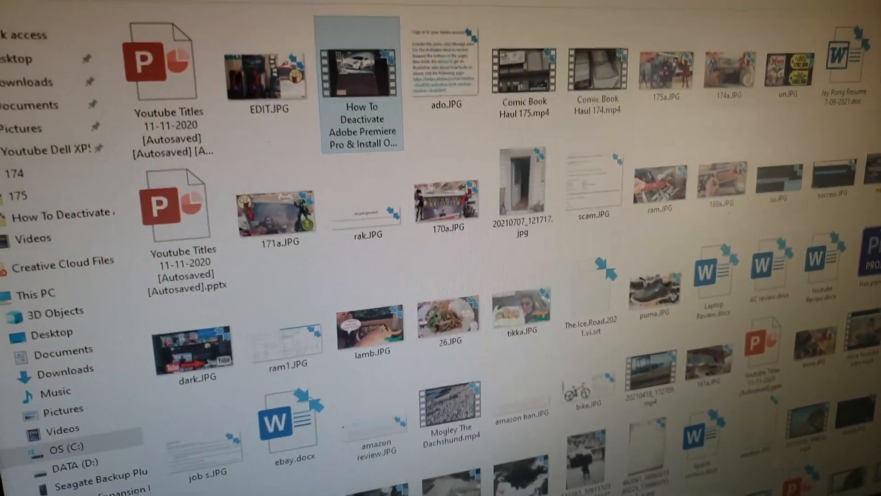
- Locate the Adobe Premiere video in the remote Youtube Dell XPS folder and inspect its actions
{"action": "scroll", "scroll_direction": "down", "scroll_amount": 3}
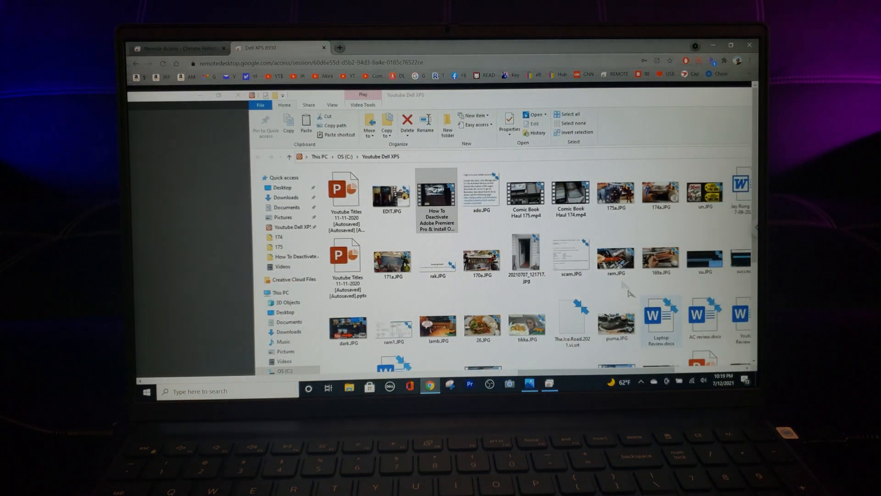
{"action": "right_click", "coordinate": [437, 194]}
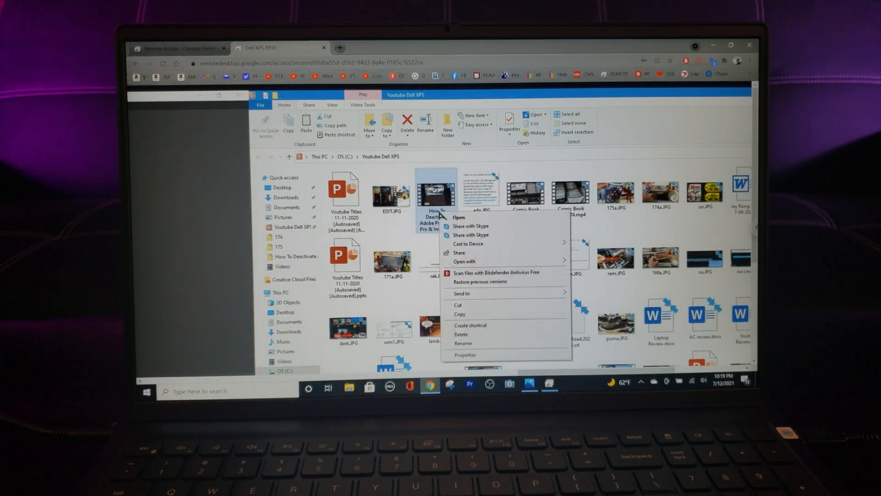
{"action": "left_click", "coordinate": [477, 237]}
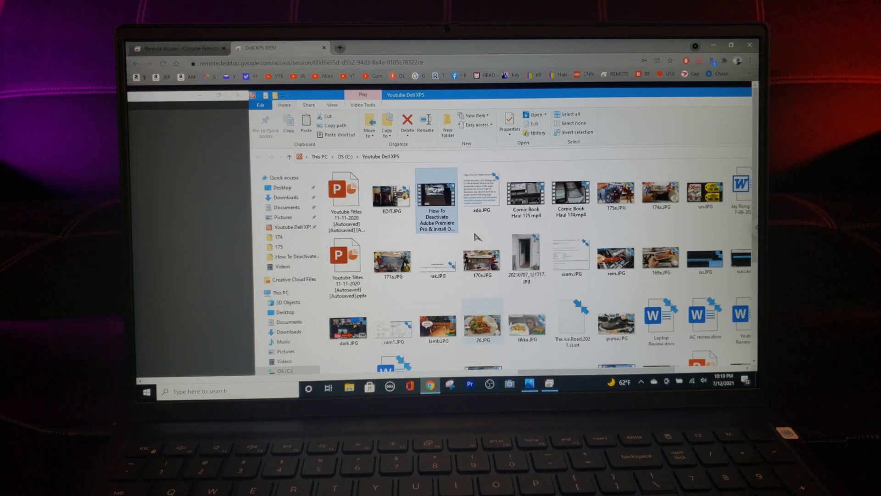
{"action": "left_click", "coordinate": [731, 45]}
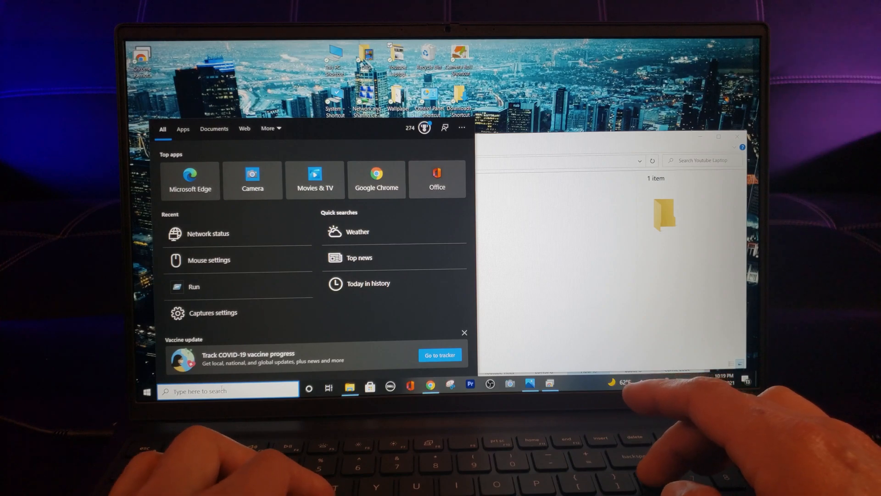
- Type \\ in Run to start a network path
{"action": "type", "text": "\\\\"}
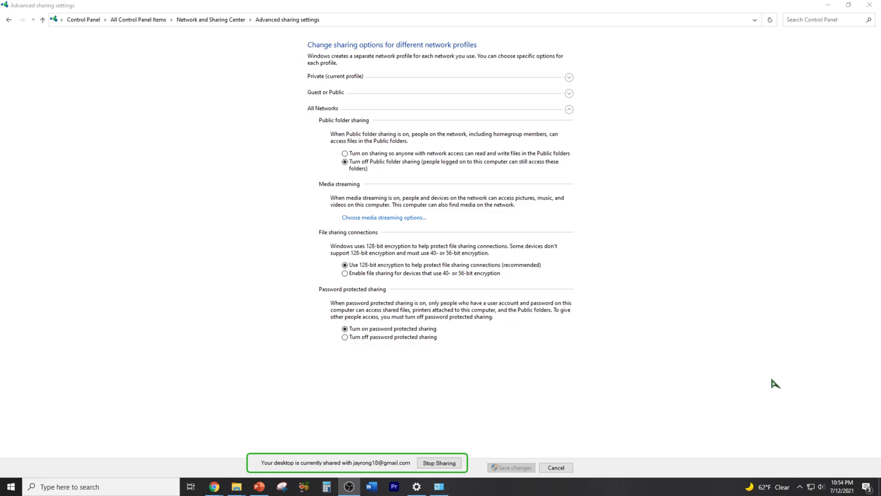
{"action": "mouse_move", "coordinate": [753, 378]}
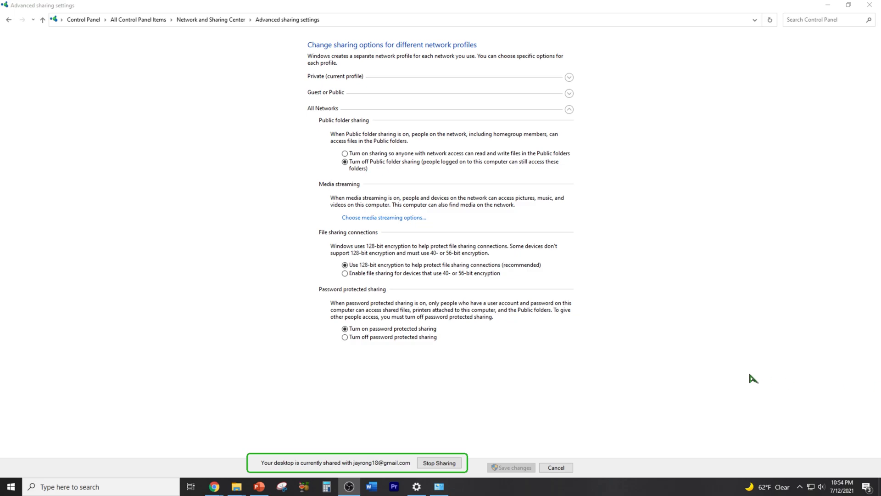
{"action": "mouse_move", "coordinate": [646, 263]}
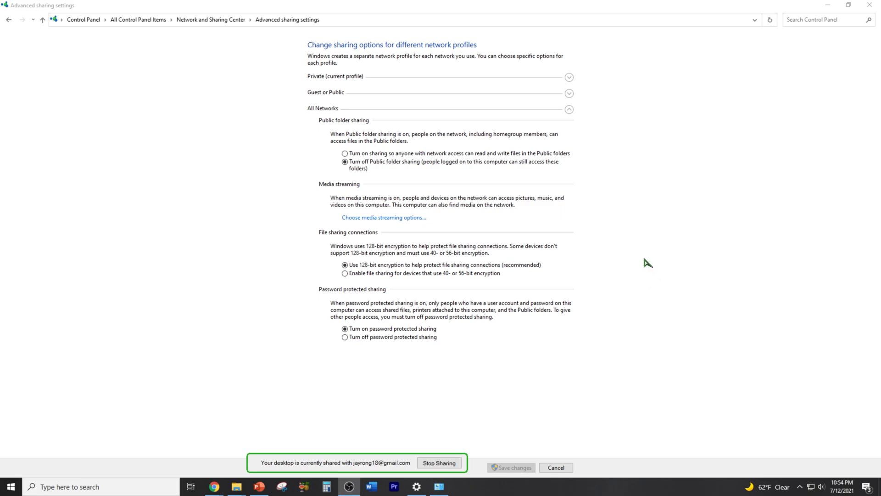
{"action": "mouse_move", "coordinate": [175, 88]}
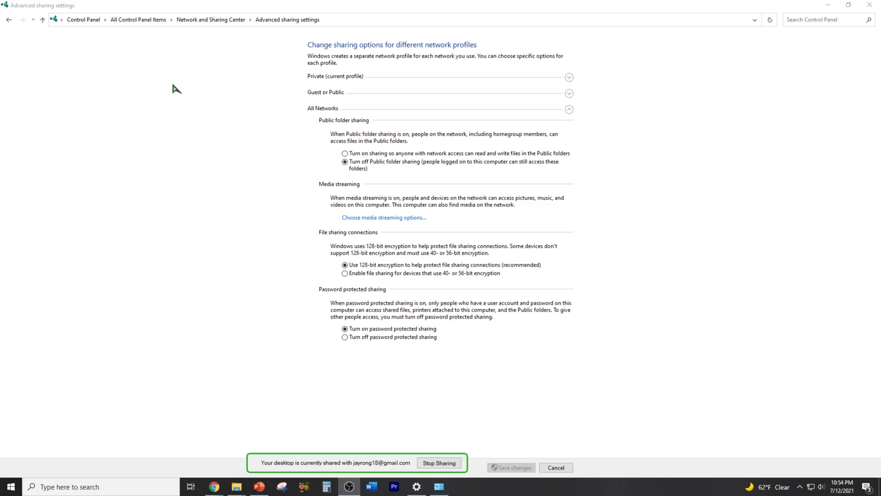
{"action": "mouse_move", "coordinate": [200, 32]}
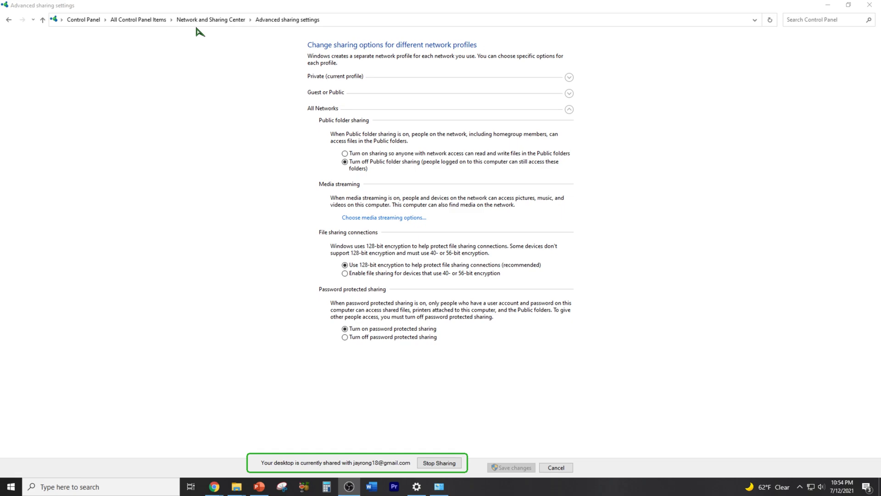
{"action": "mouse_move", "coordinate": [425, 333]}
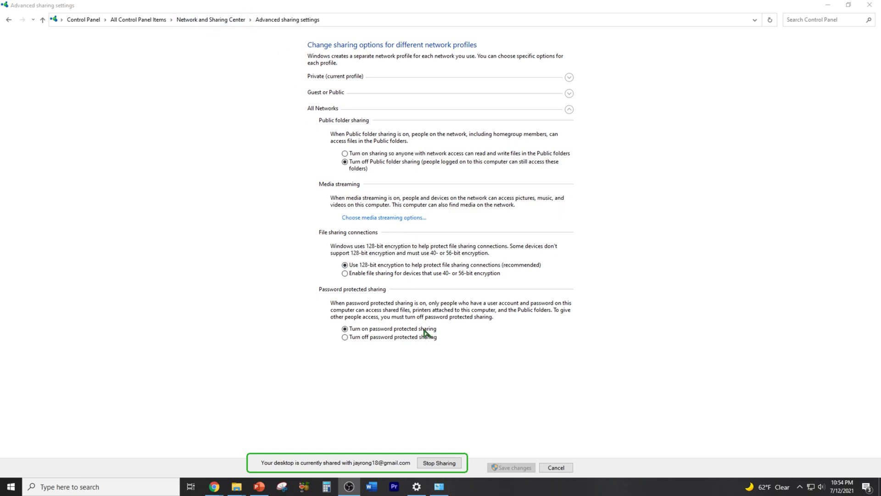
{"action": "mouse_move", "coordinate": [379, 321]}
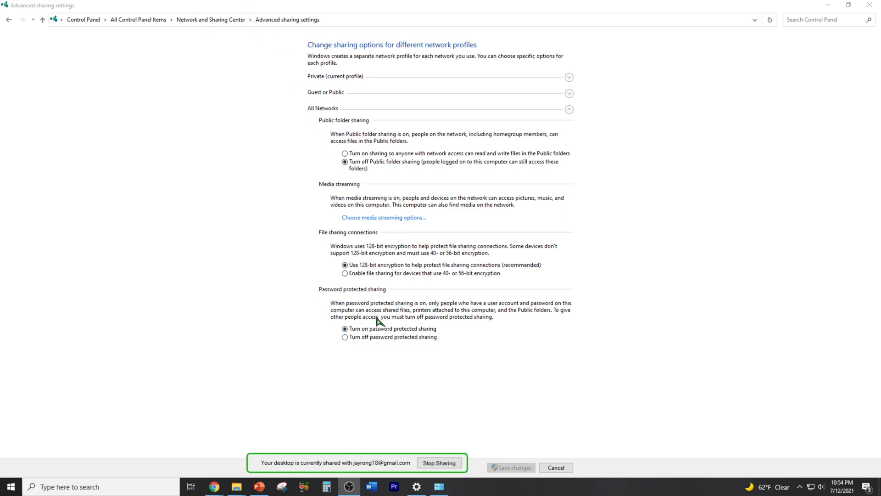
- Switch off password protected sharing for All Networks and save the changes
{"action": "left_click", "coordinate": [345, 337]}
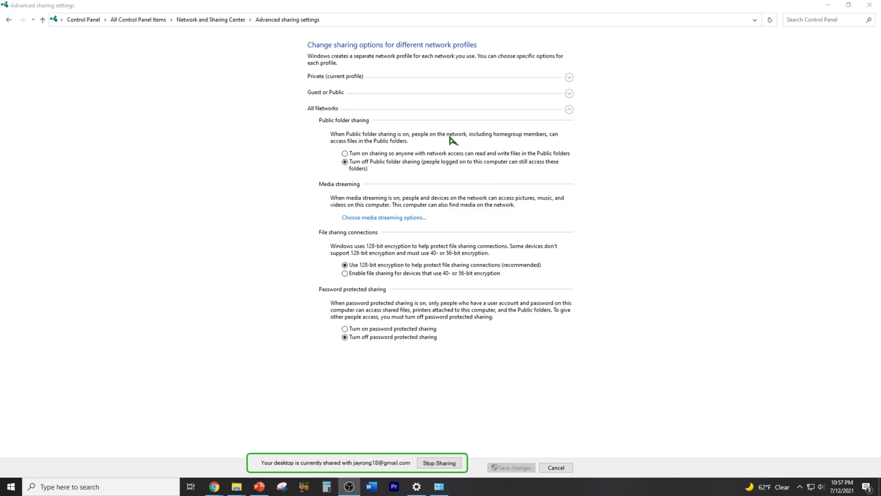
{"action": "mouse_move", "coordinate": [358, 151]}
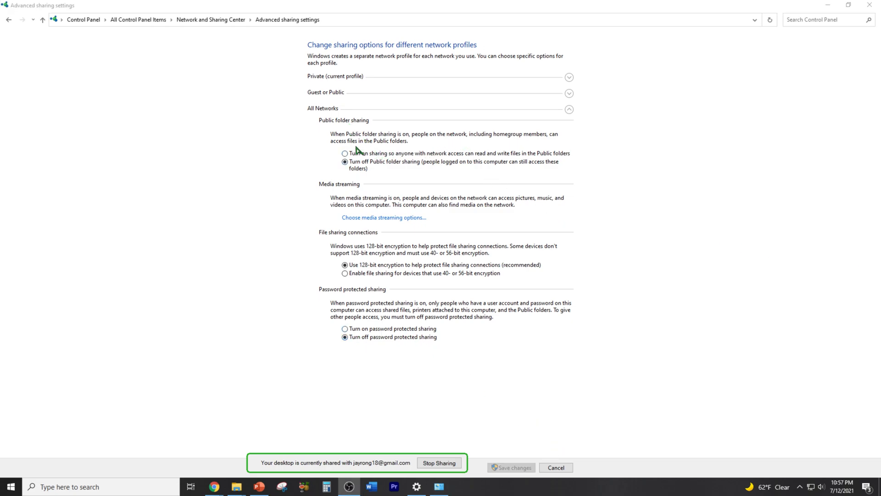
{"action": "left_click", "coordinate": [344, 153]}
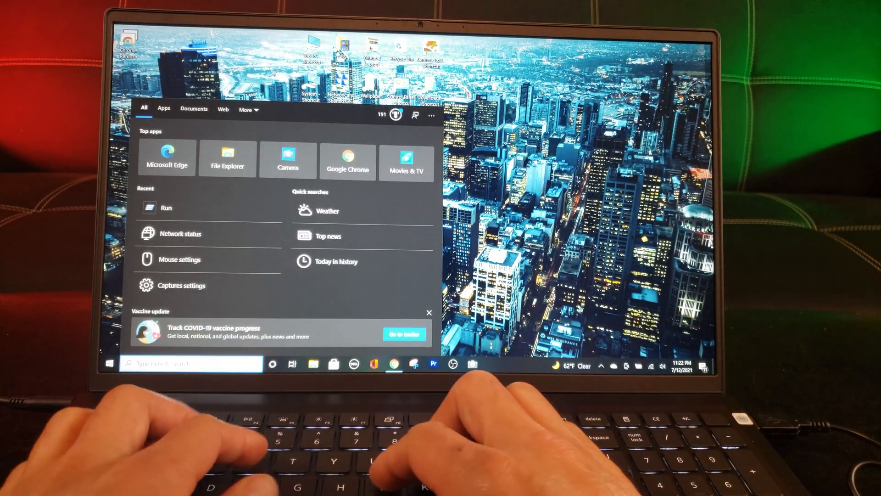
- Open \\192.168.254.10 from the Run box
{"action": "left_click", "coordinate": [165, 208]}
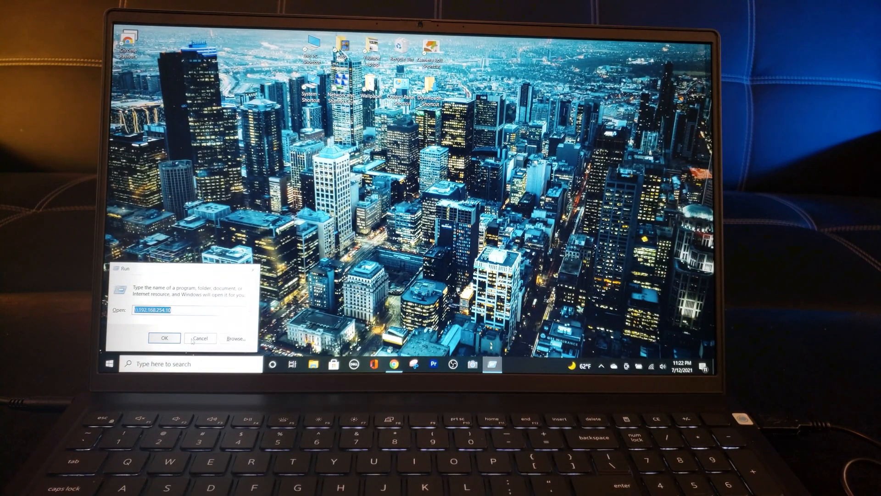
{"action": "left_click", "coordinate": [164, 338]}
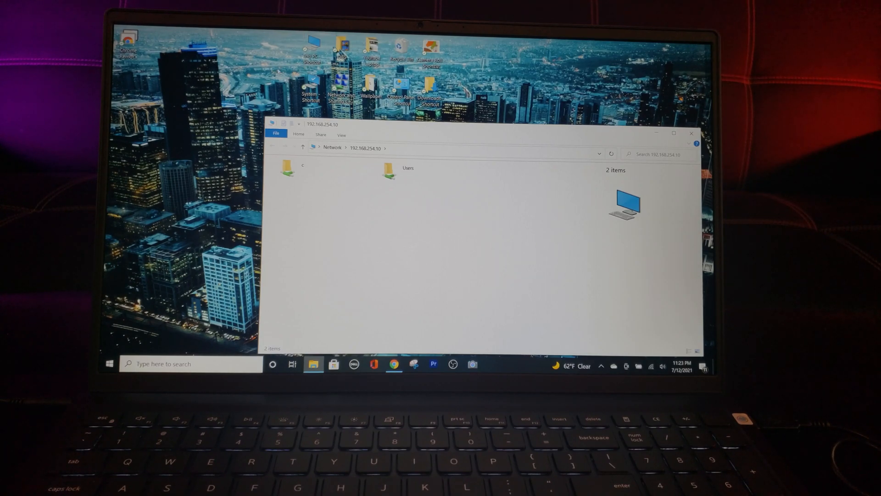
- Open c > Youtube Dell XPS, maximize the window, and switch to Large icons
{"action": "left_click", "coordinate": [304, 168]}
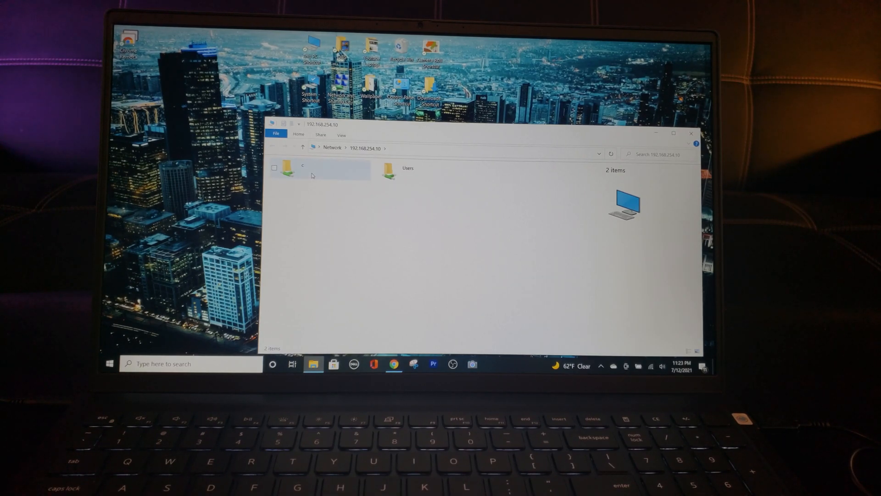
{"action": "double_click", "coordinate": [290, 168]}
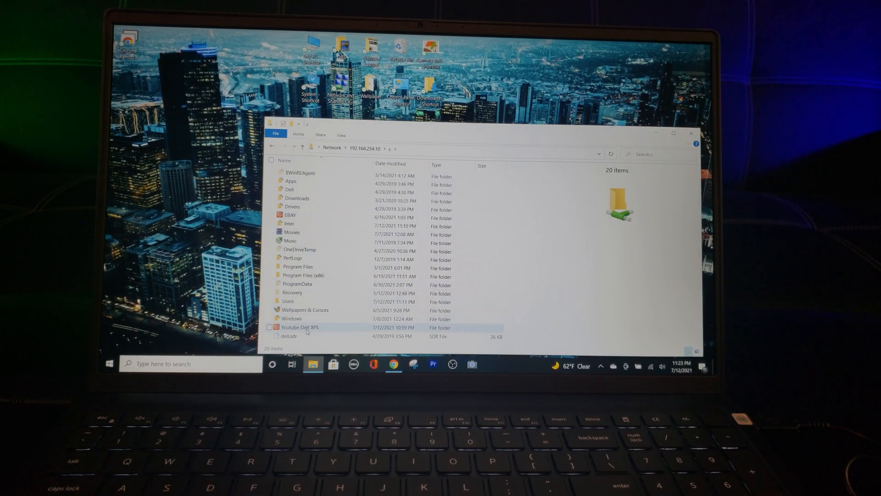
{"action": "double_click", "coordinate": [300, 328]}
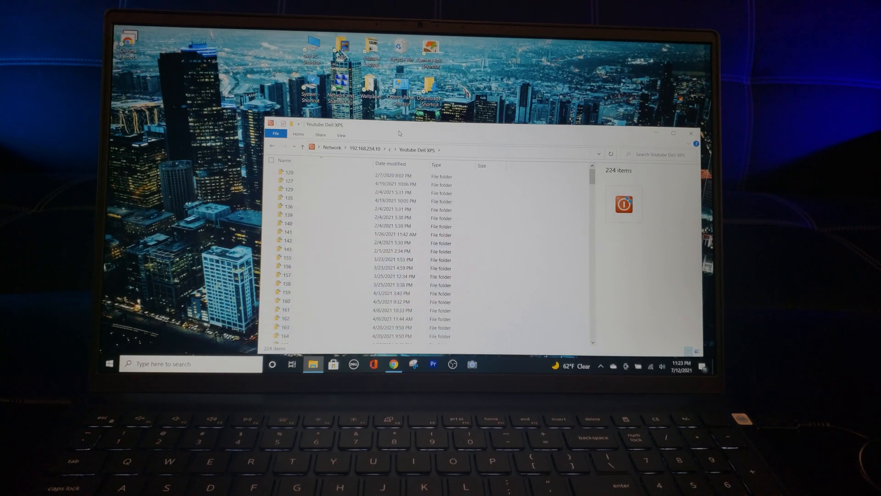
{"action": "left_click", "coordinate": [674, 133]}
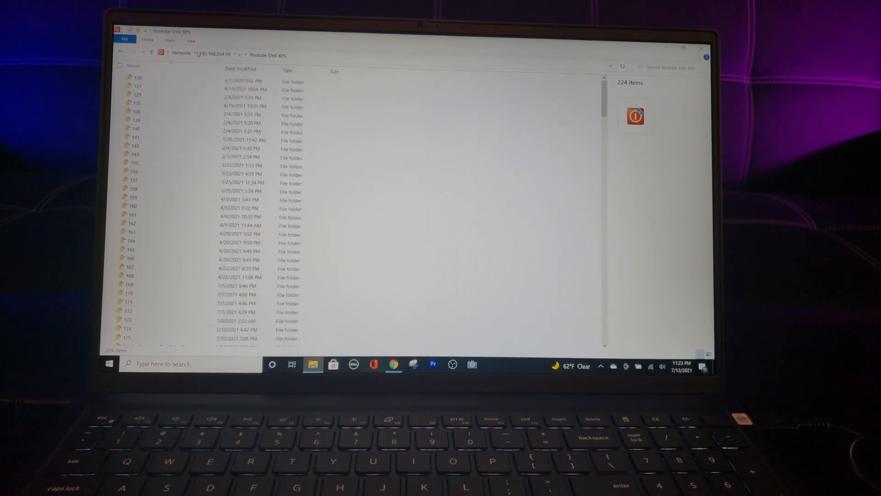
{"action": "left_click", "coordinate": [191, 39]}
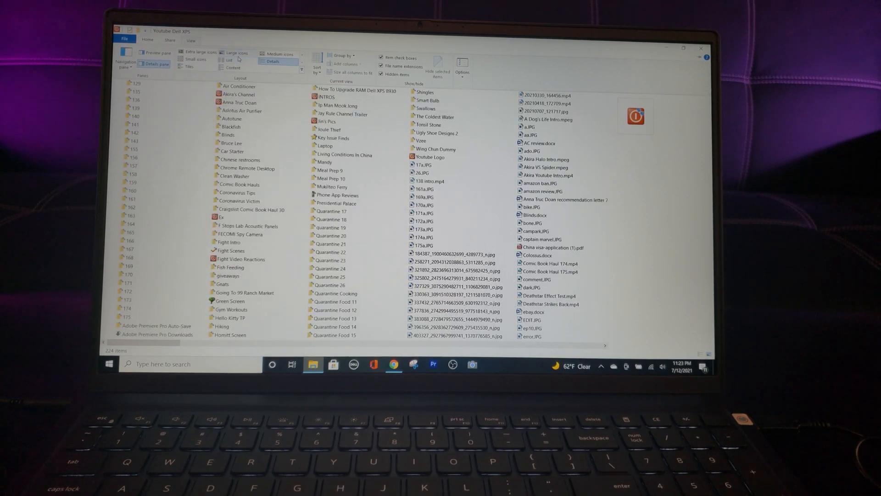
{"action": "left_click", "coordinate": [237, 52]}
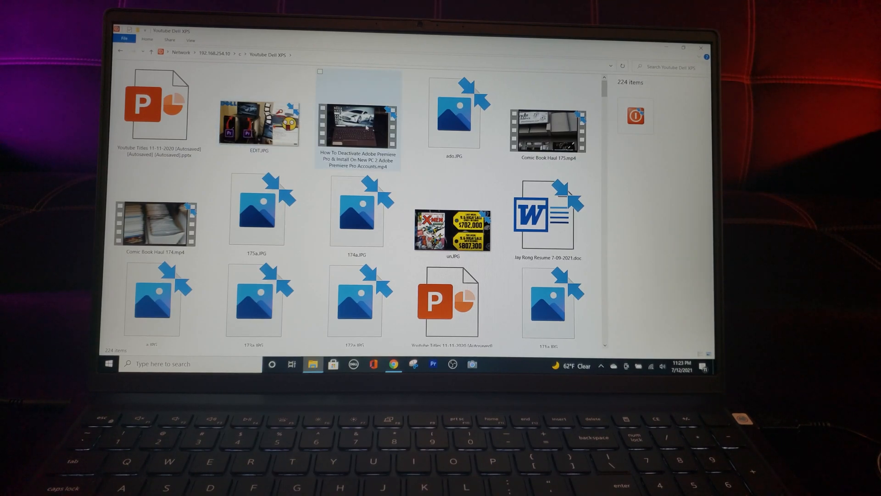
- Copy the Adobe Premiere tutorial MP4 and open paste options in the Youtube Laptop folder
{"action": "left_click", "coordinate": [358, 129]}
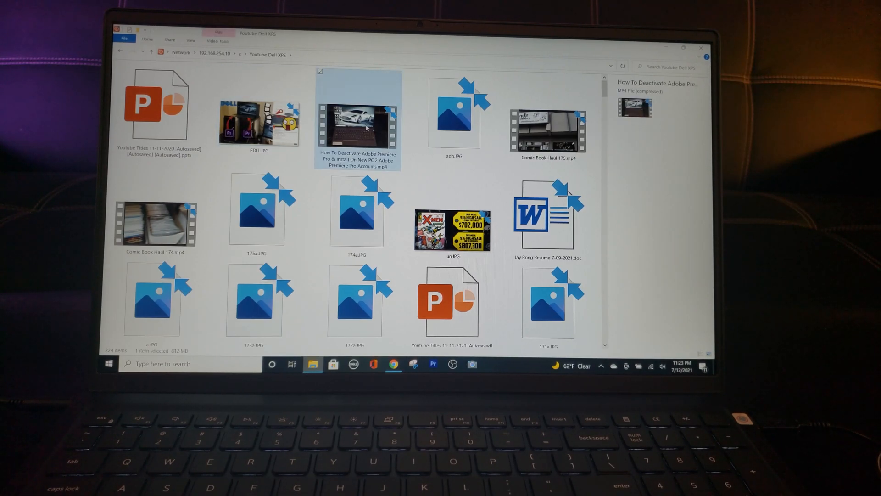
{"action": "right_click", "coordinate": [358, 123]}
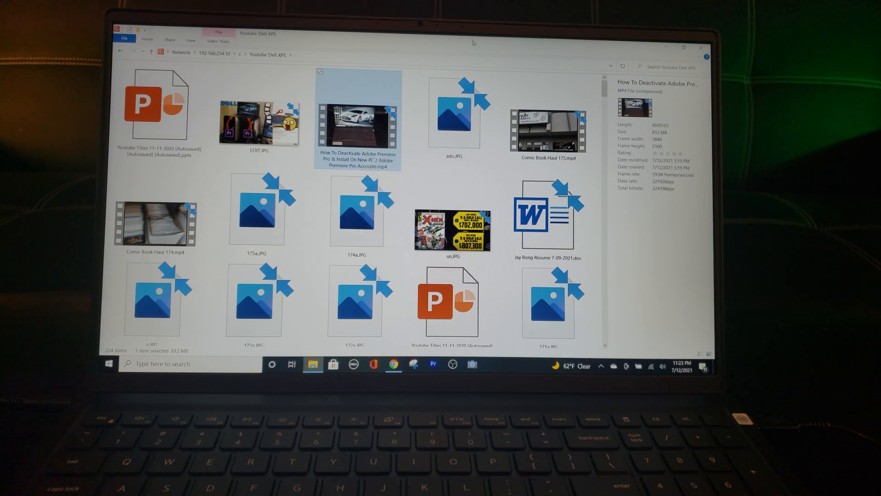
{"action": "left_click", "coordinate": [683, 47]}
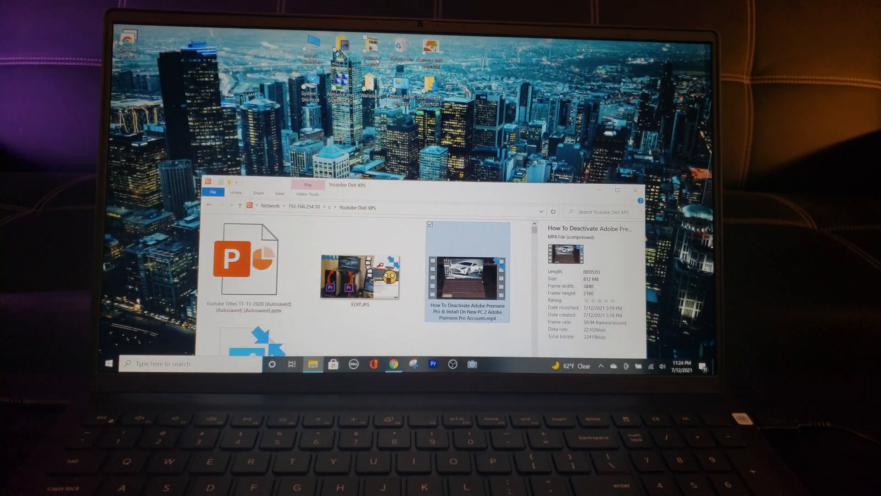
{"action": "right_click", "coordinate": [338, 163]}
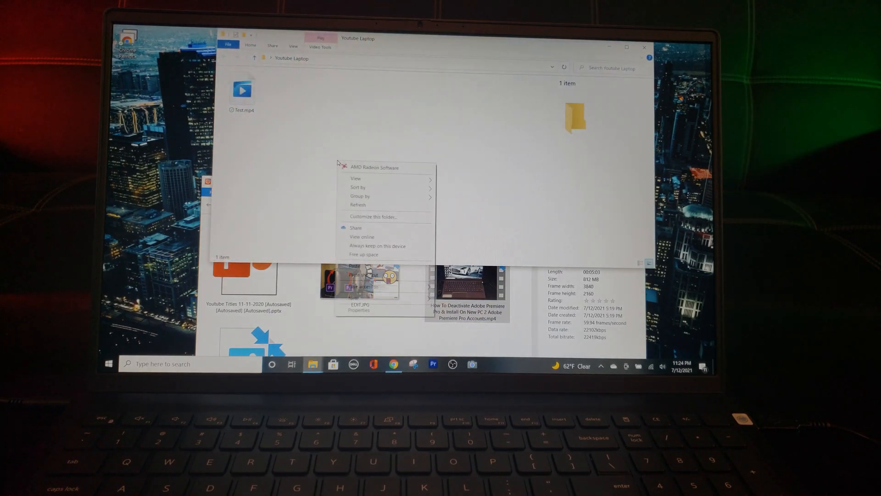